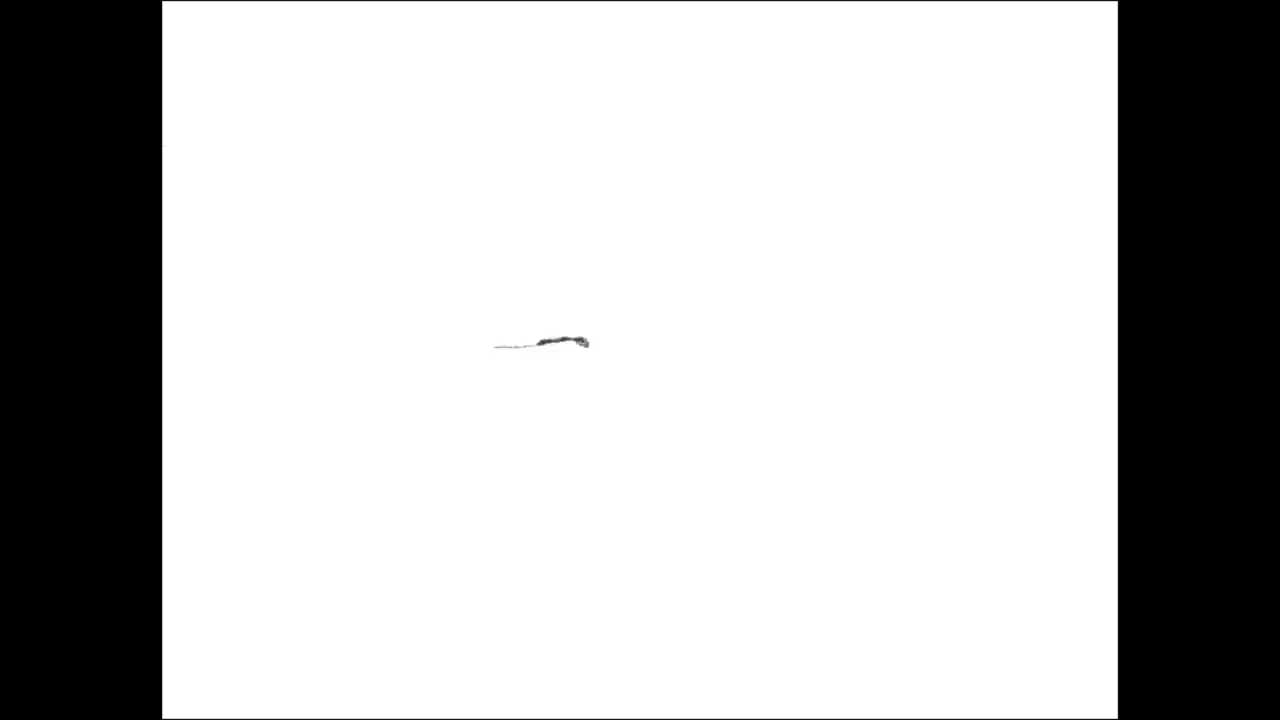
# Stroke the curved lash line of the closed eyelid left of centre.
pyautogui.moveTo(584, 340); pyautogui.dragTo(444, 336)
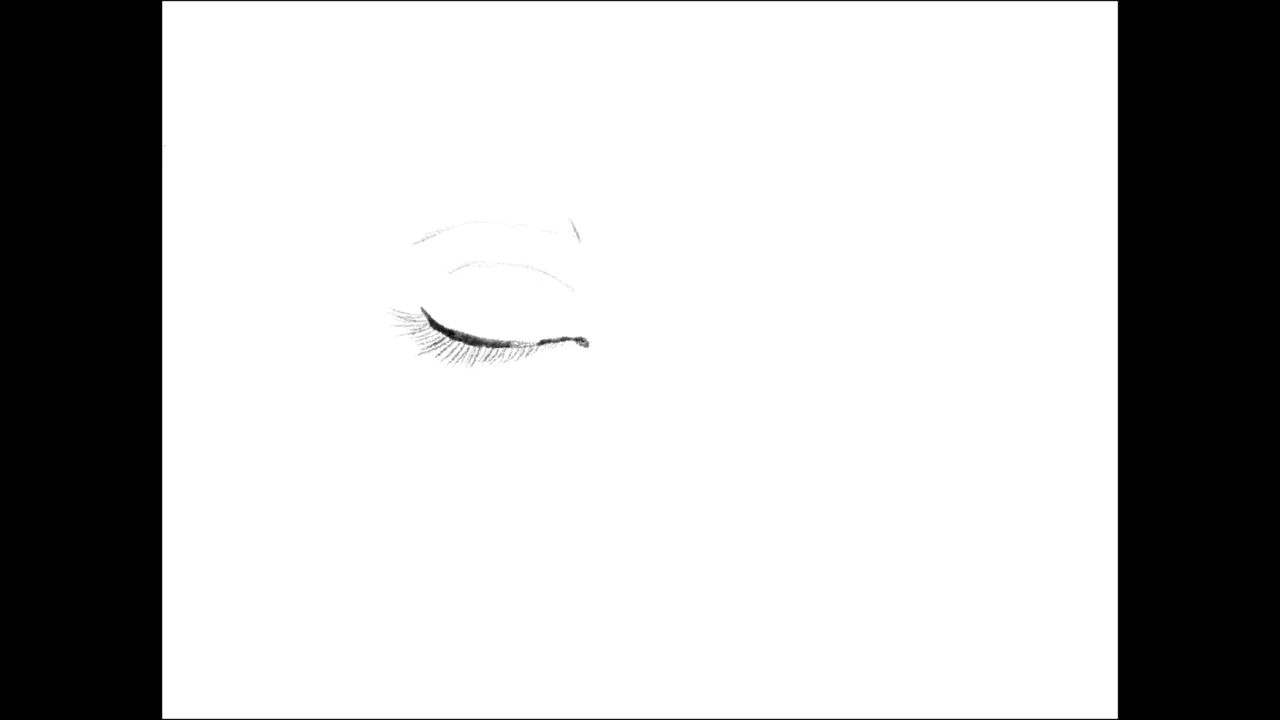
pyautogui.moveTo(580, 200); pyautogui.dragTo(576, 230)
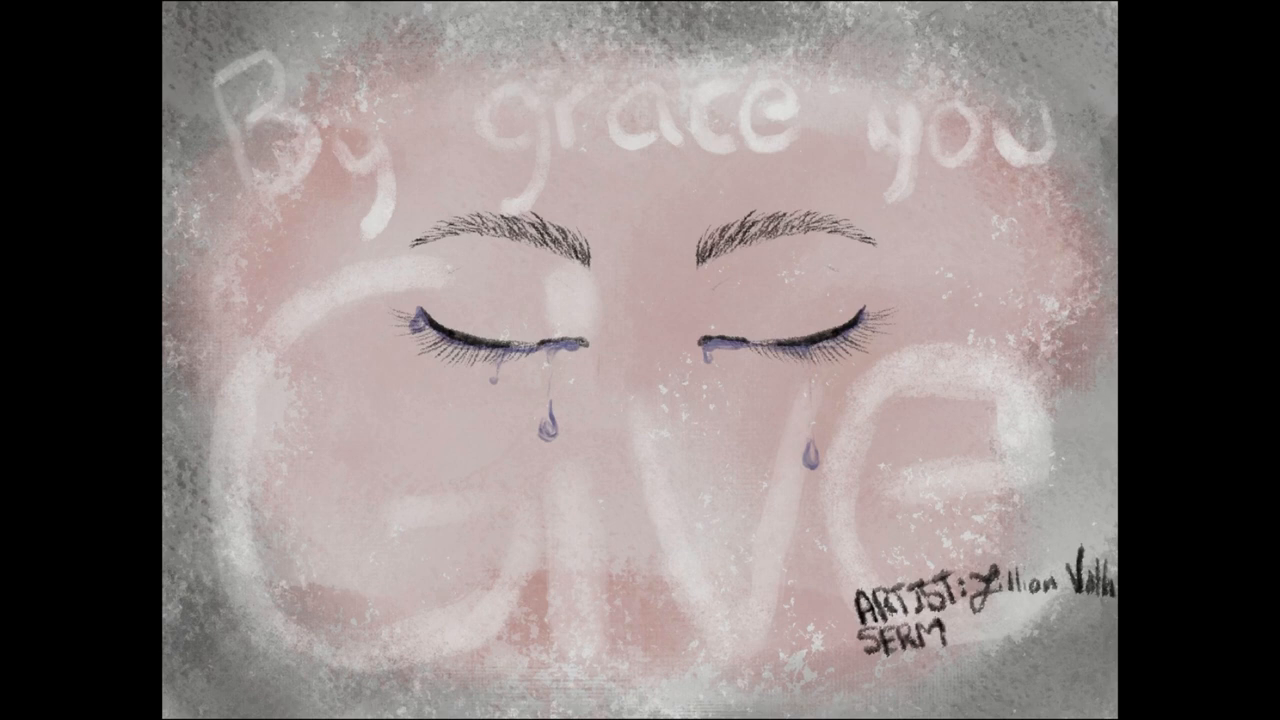
# Hand-letter the end of 'SERMON' and the credit initials 'RC' in the lower-right block.
pyautogui.write('ON:')
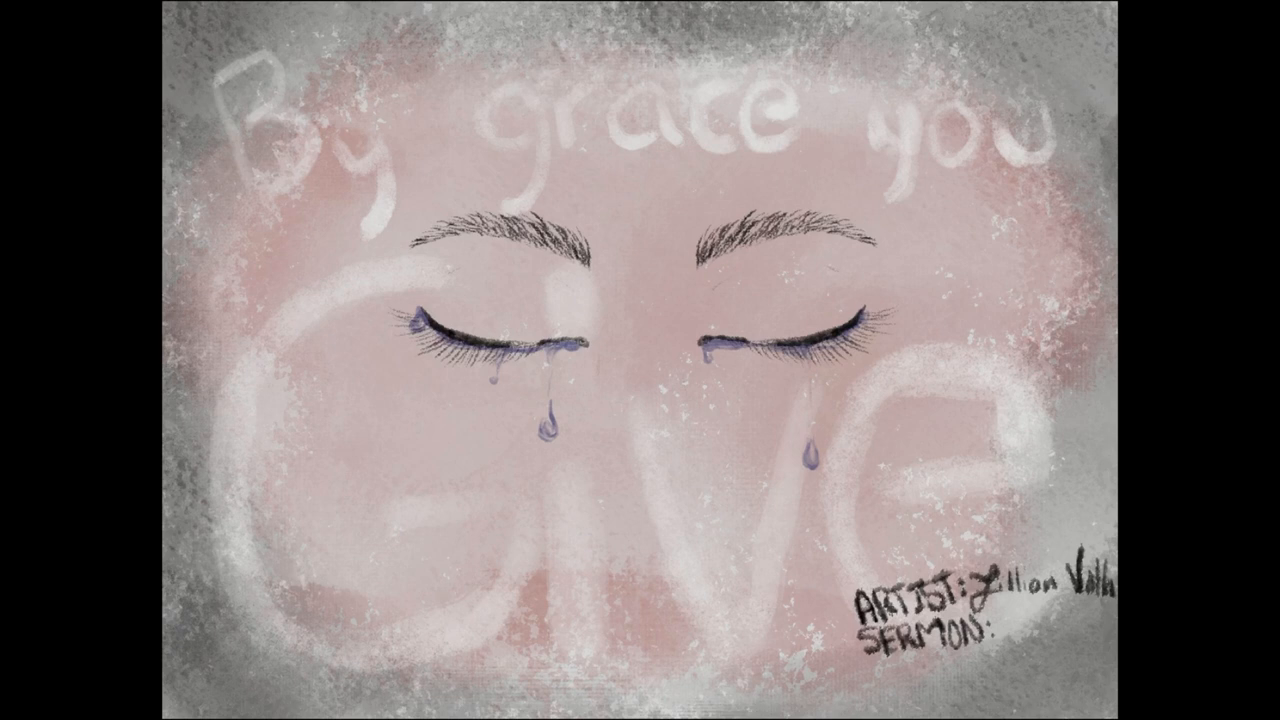
pyautogui.write('RC')
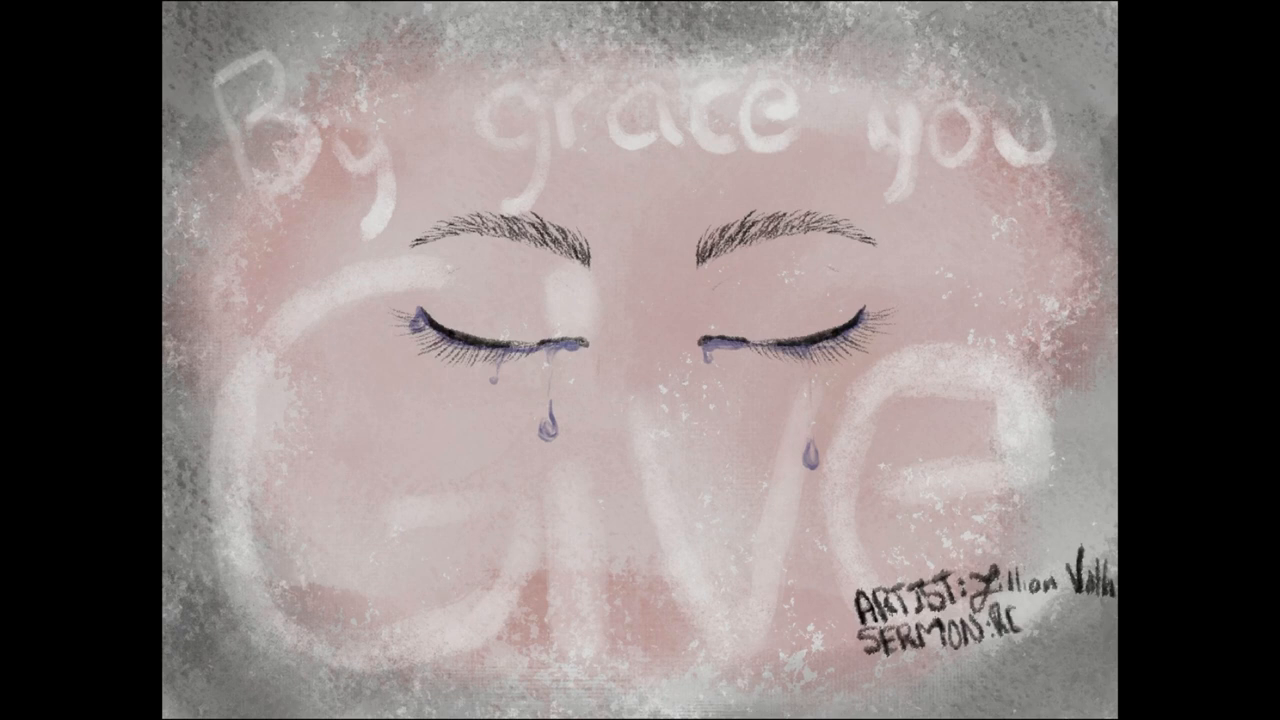